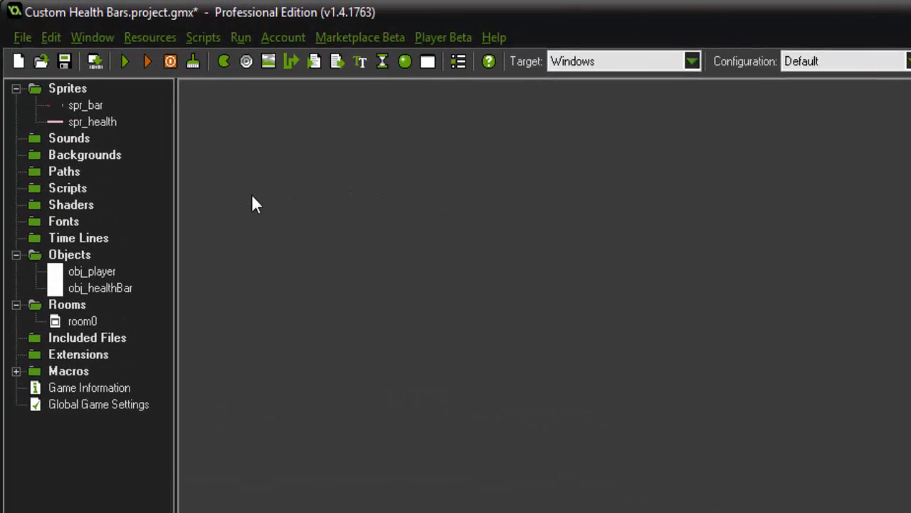
Review the spr_bar and spr_health sprite resources and close their properties
click(85, 106)
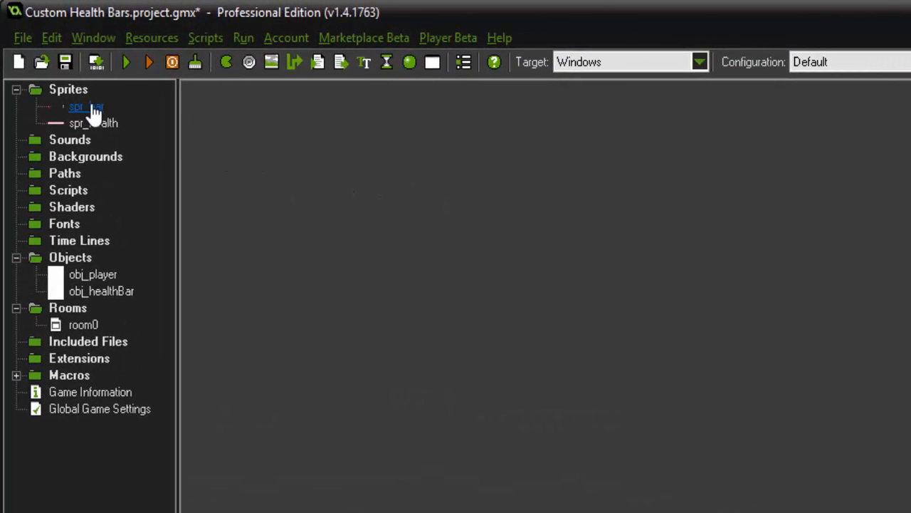
double_click(86, 105)
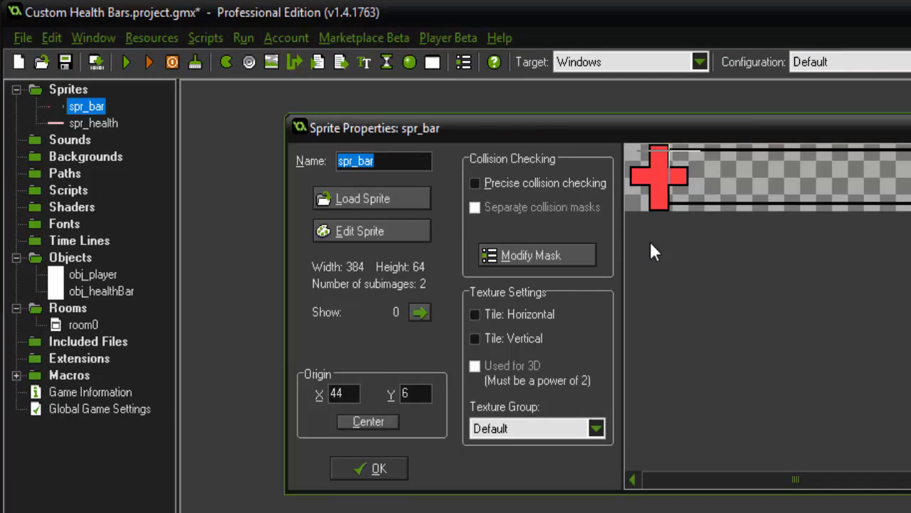
mouse_move(842, 197)
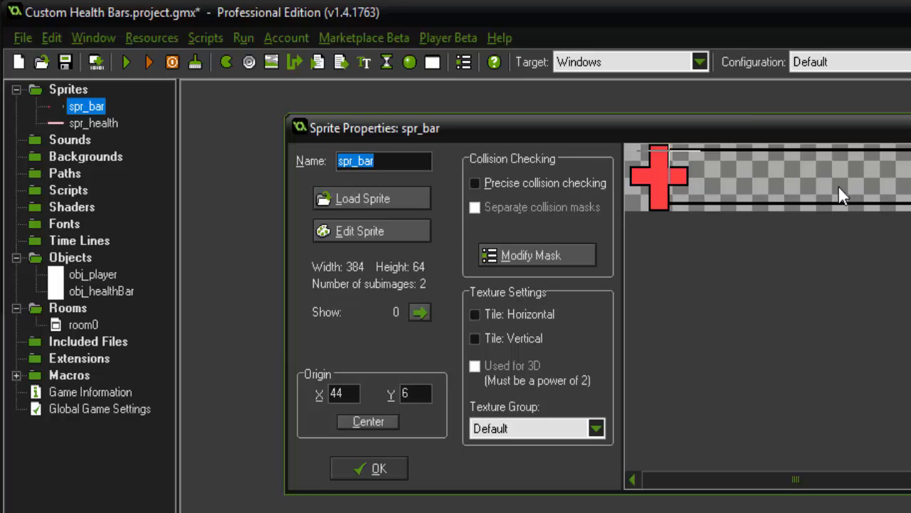
mouse_move(672, 162)
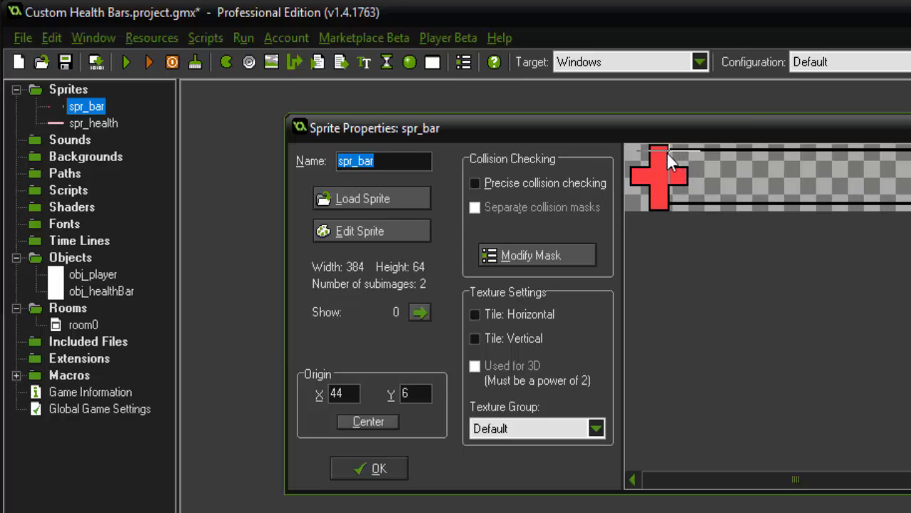
mouse_move(672, 160)
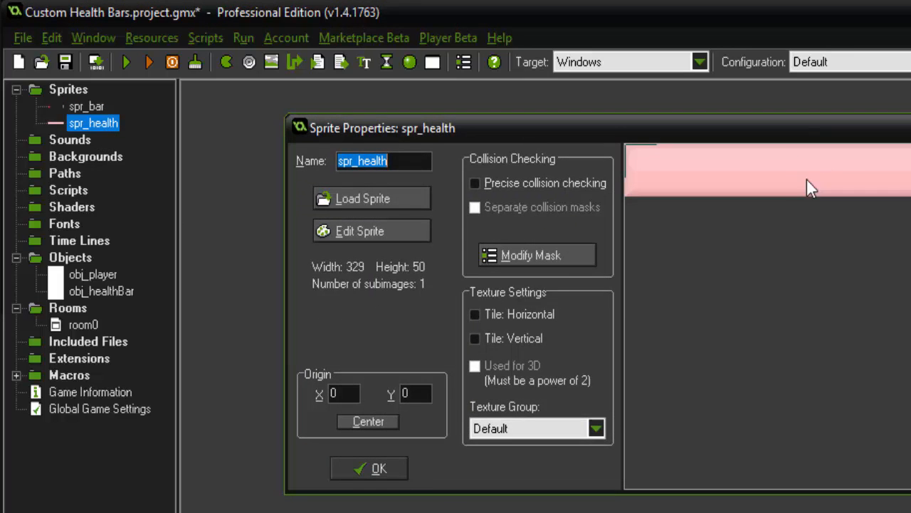
click(369, 467)
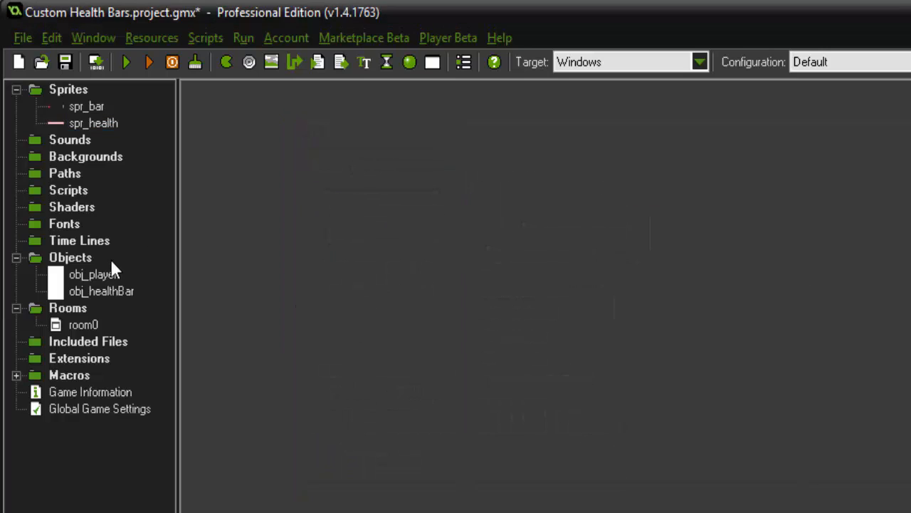
Review obj_player's Create and Step code that clamps global.phealth between 0 and 100
click(94, 273)
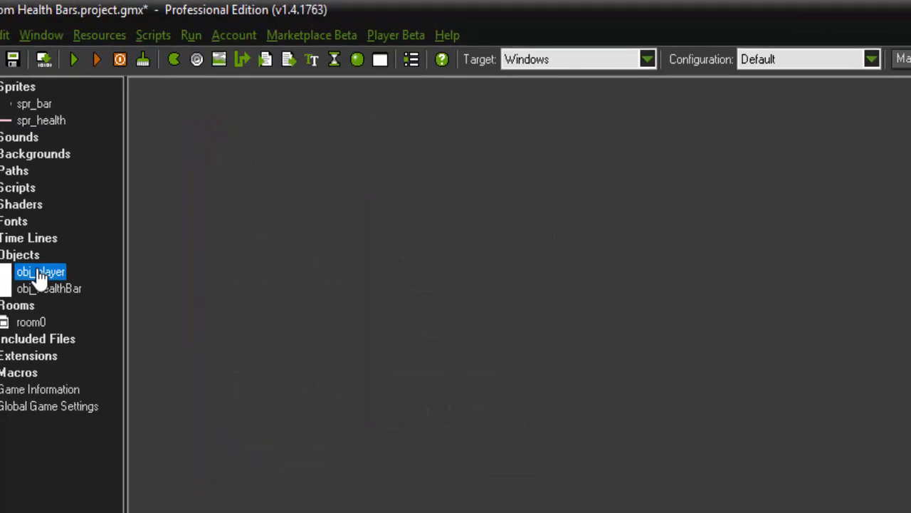
double_click(39, 272)
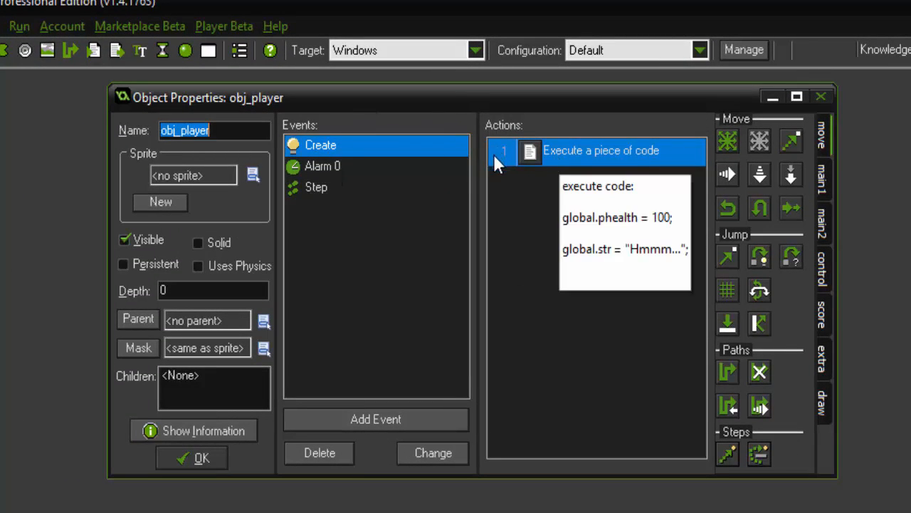
double_click(601, 151)
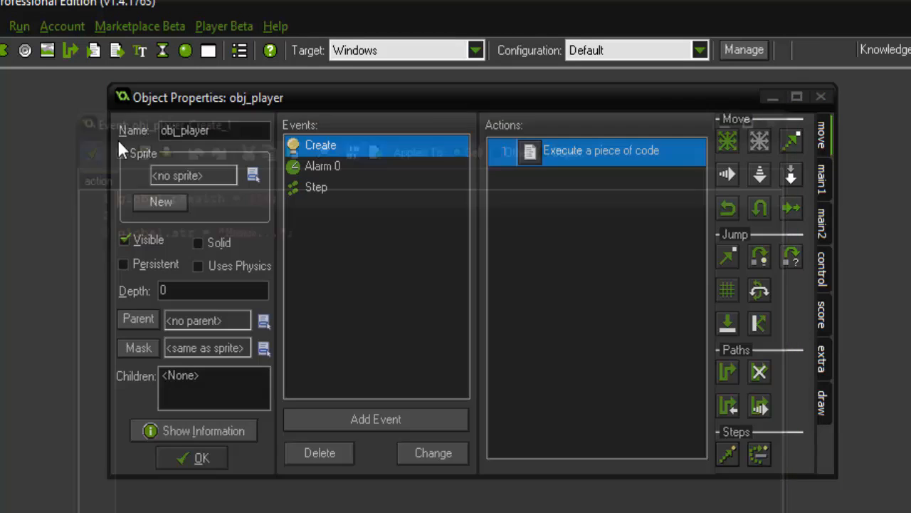
double_click(601, 151)
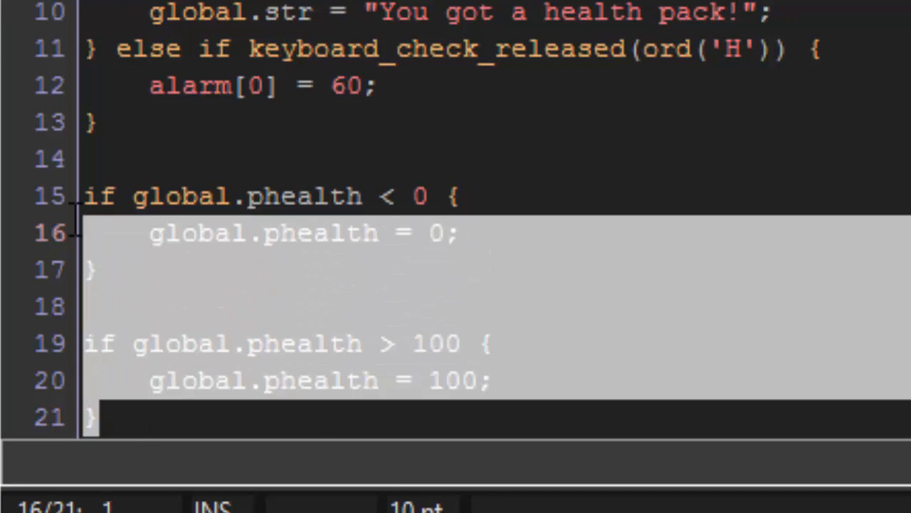
click(458, 232)
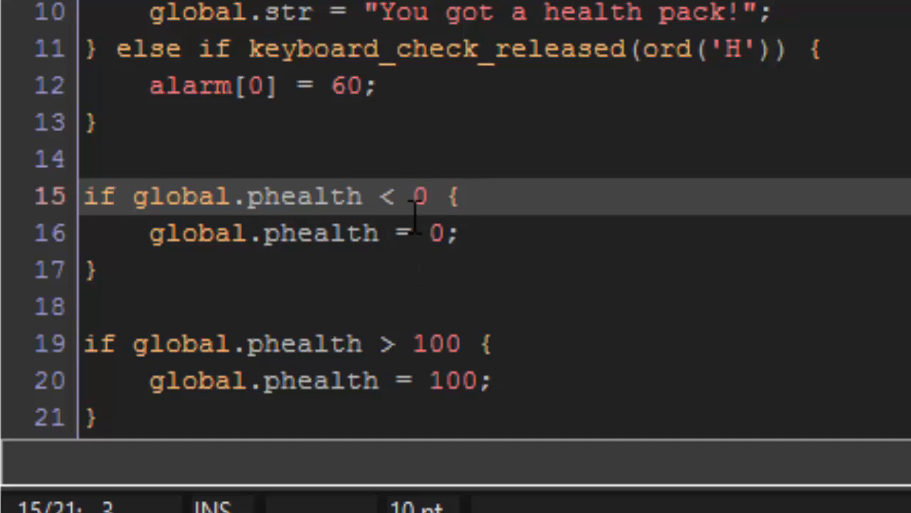
mouse_move(383, 379)
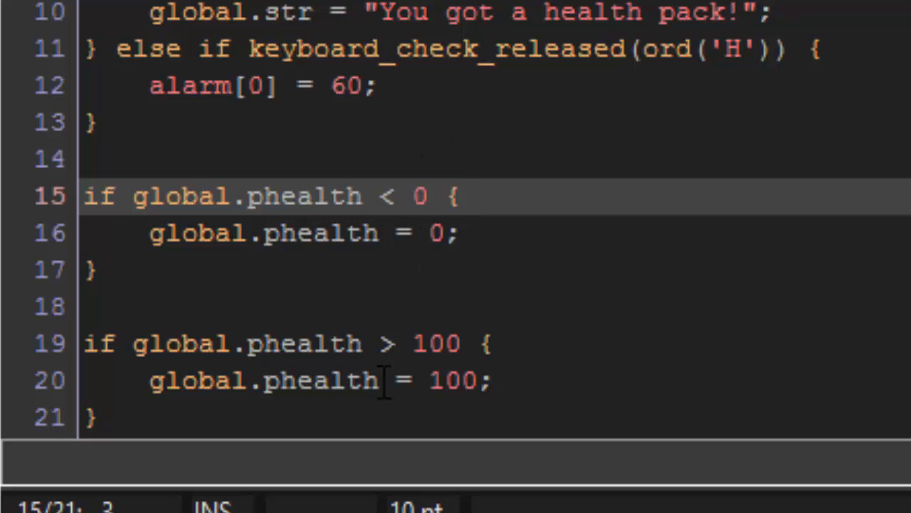
click(430, 356)
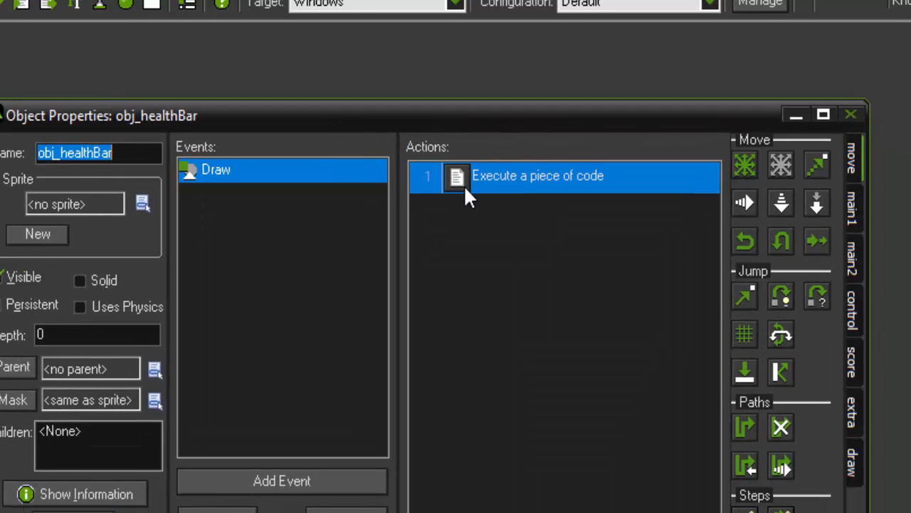
double_click(538, 177)
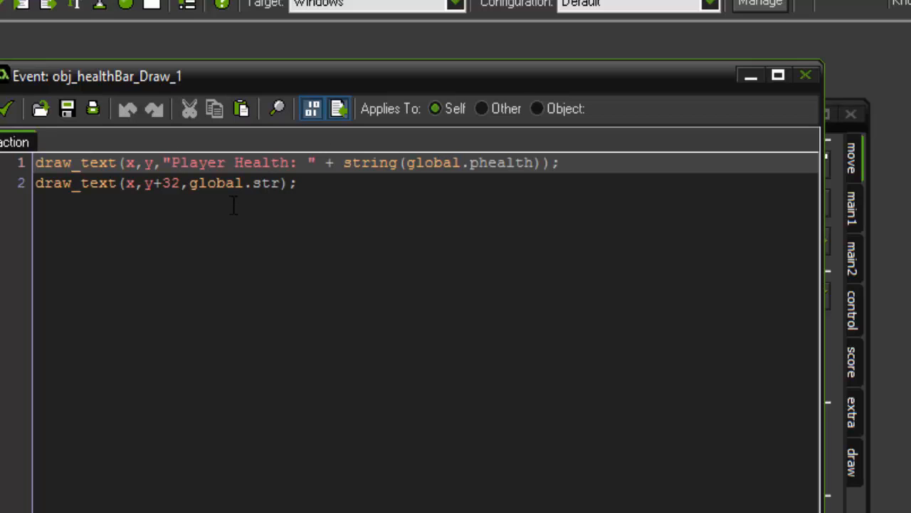
click(806, 75)
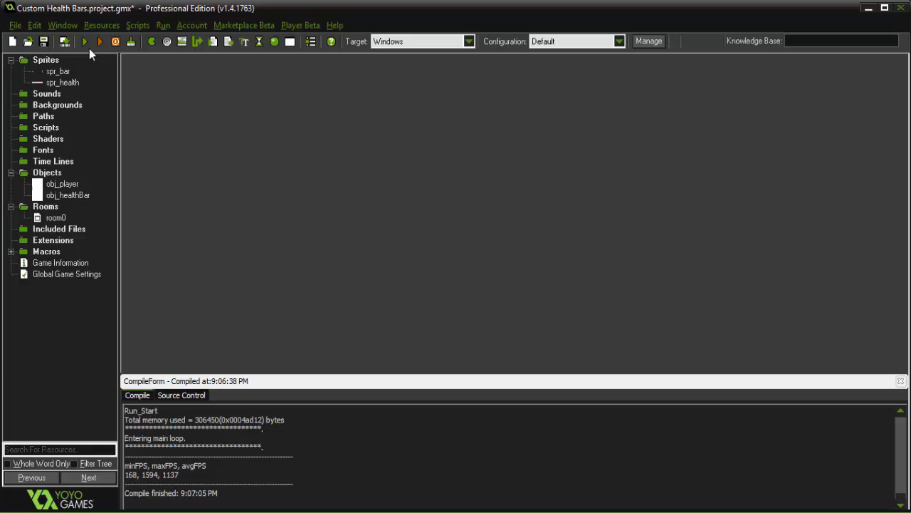
click(84, 39)
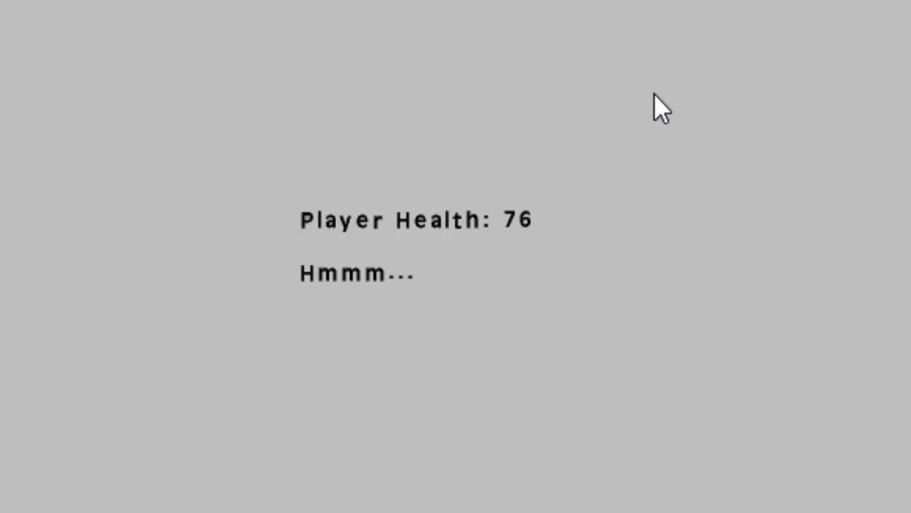
mouse_move(609, 71)
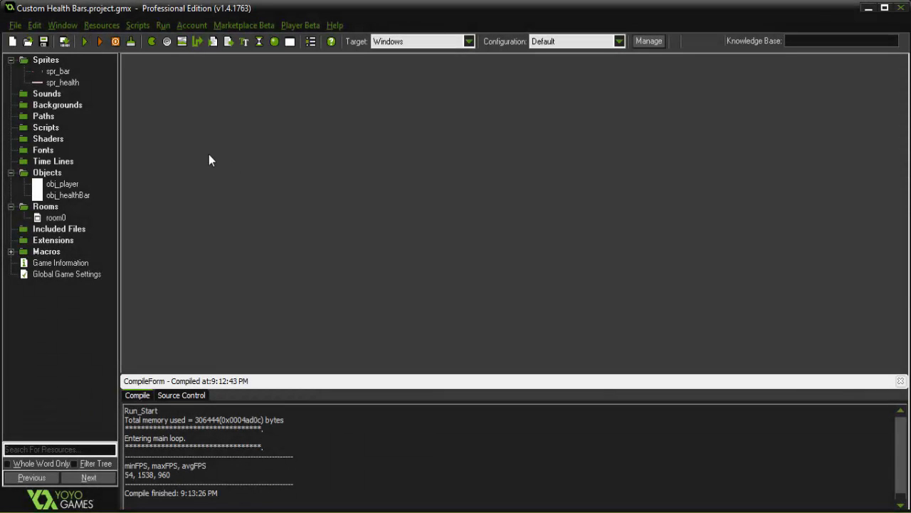
Replace obj_healthBar's two text-drawing Draw lines with a single draw_self(); line
click(68, 193)
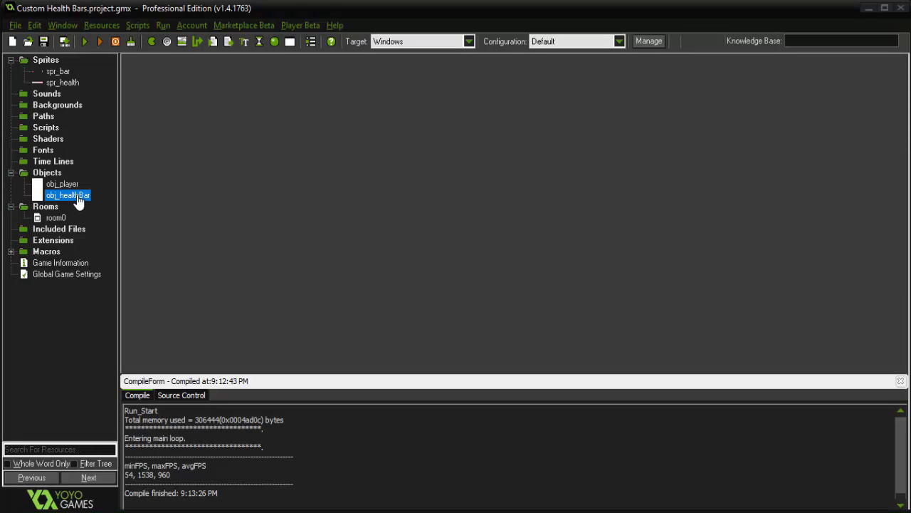
double_click(68, 195)
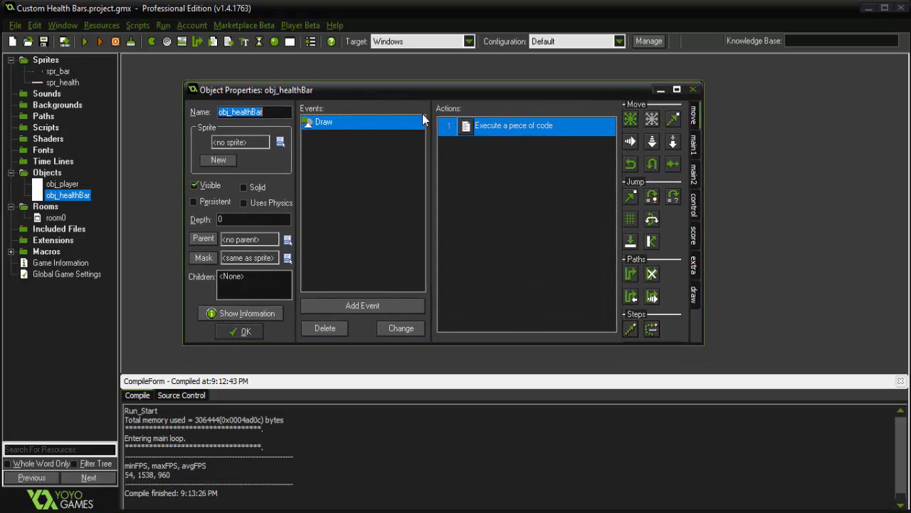
double_click(513, 125)
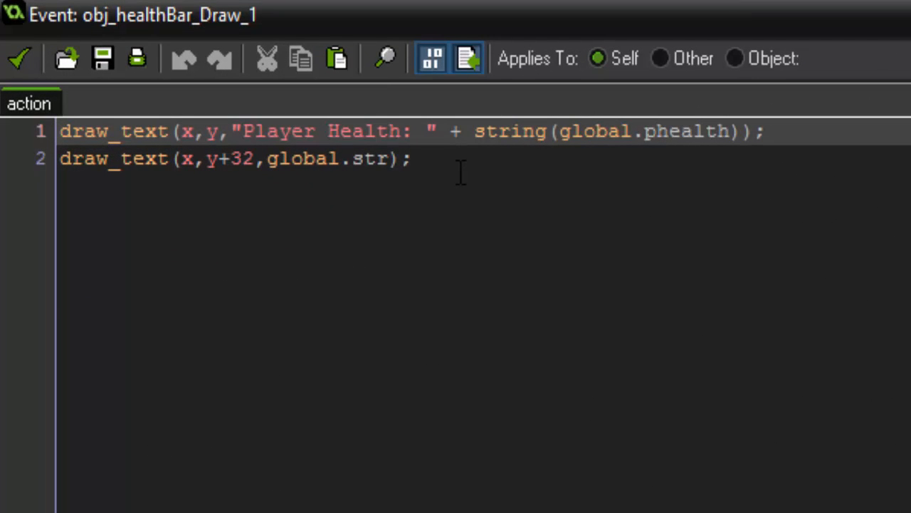
key(ctrl+a)
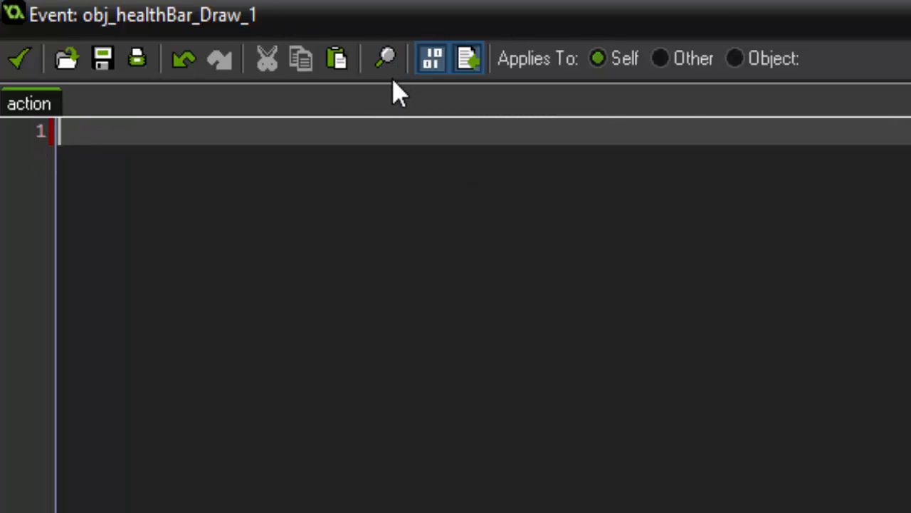
text(draw_)
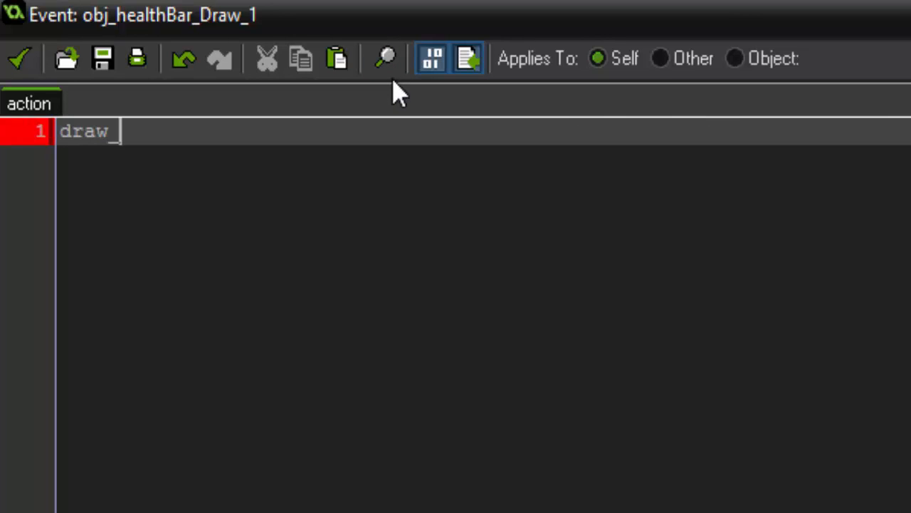
text(self();)
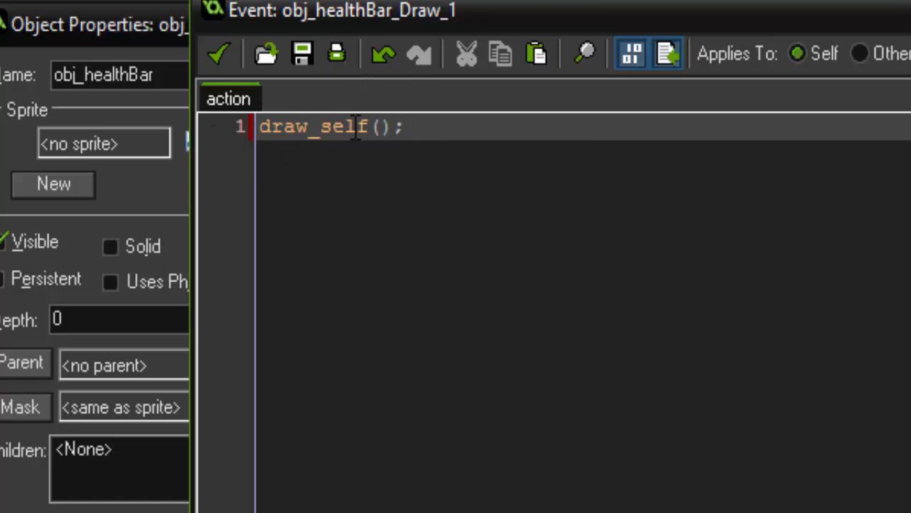
mouse_move(348, 502)
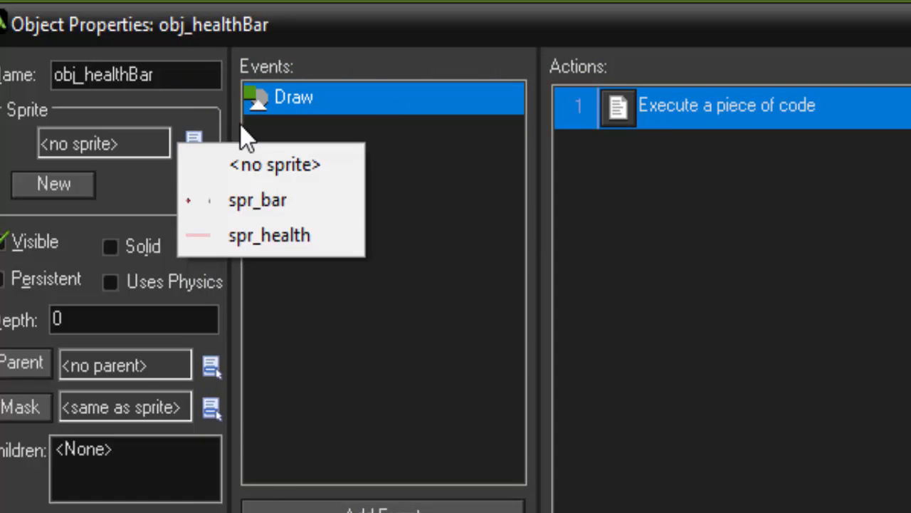
Assign spr_bar as obj_healthBar's sprite and return to its Draw code
click(257, 199)
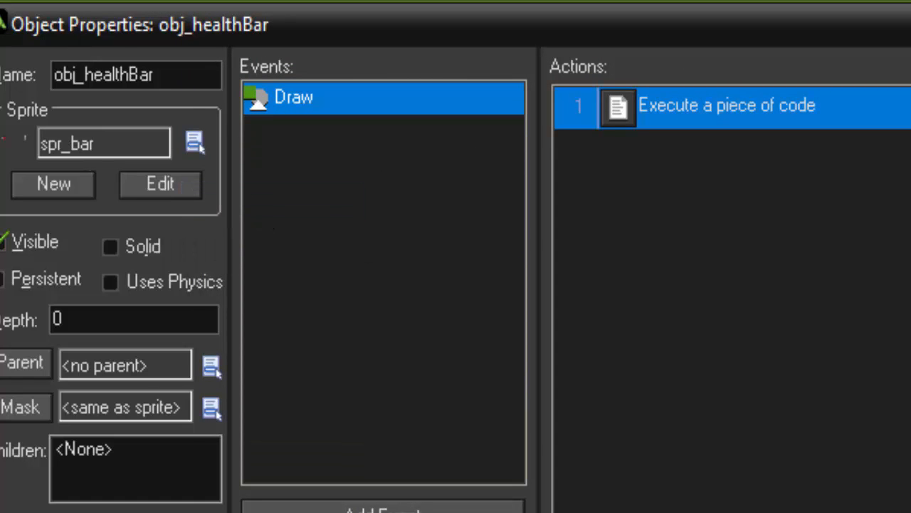
click(159, 183)
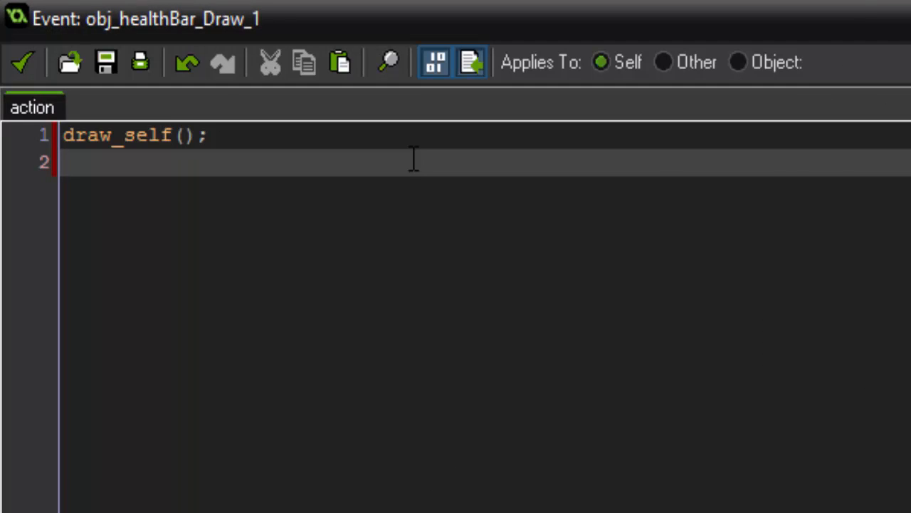
Add a second Draw line starting draw_sprite_ext(spr_health,0,x,y after draw_self();
text(draw_sprite)
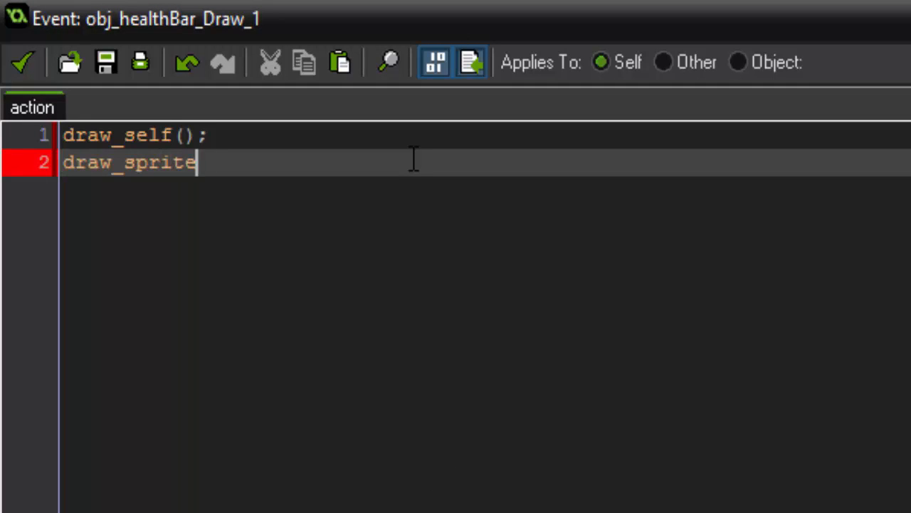
text(_ext();)
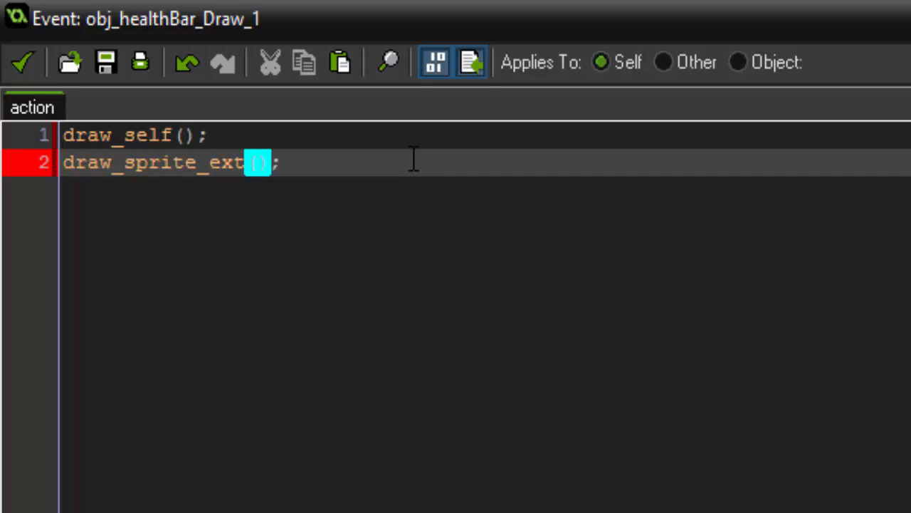
text(spr_heal)
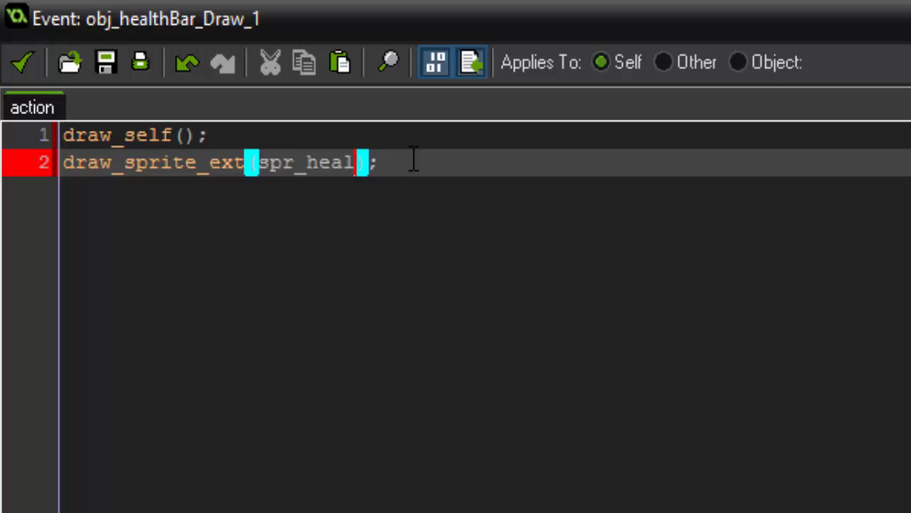
text(th,)
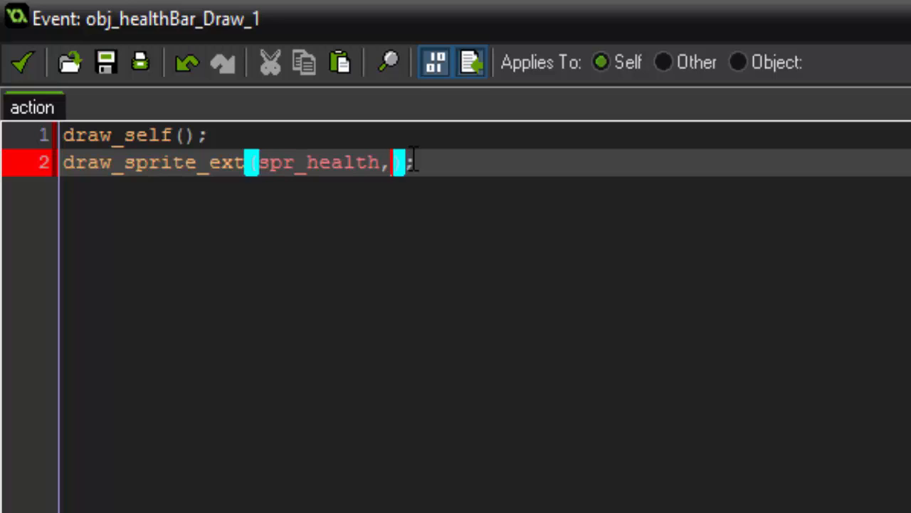
text(0,)
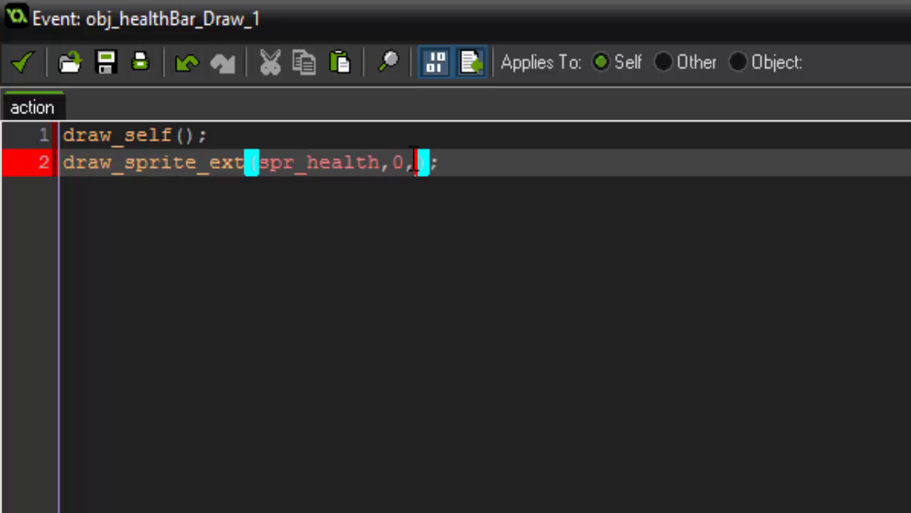
text(x,y)
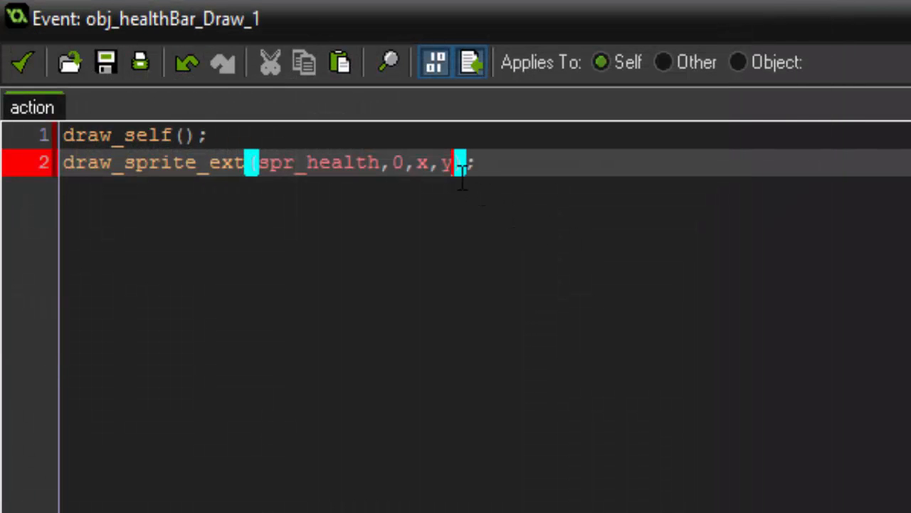
mouse_move(562, 150)
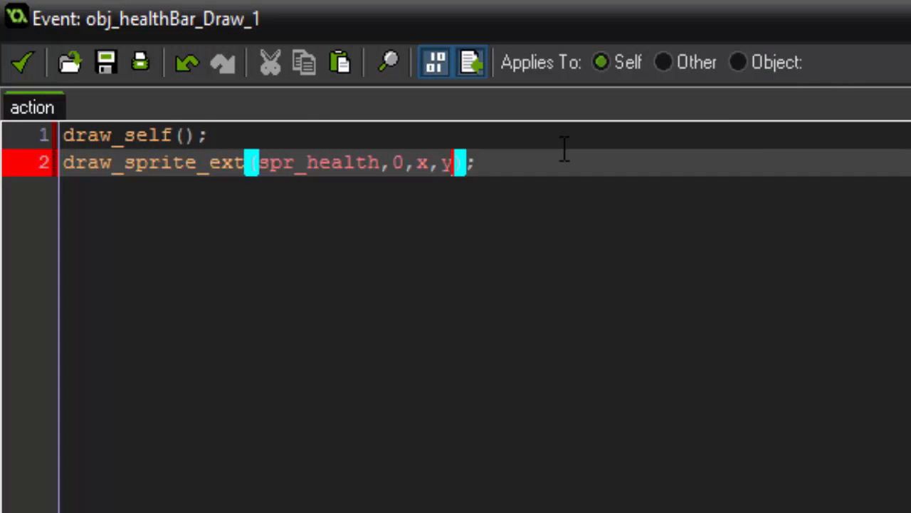
Complete the call with ,global.phealth/100,1,0,c_white,1 so the fill's x-scale follows health
text(,)
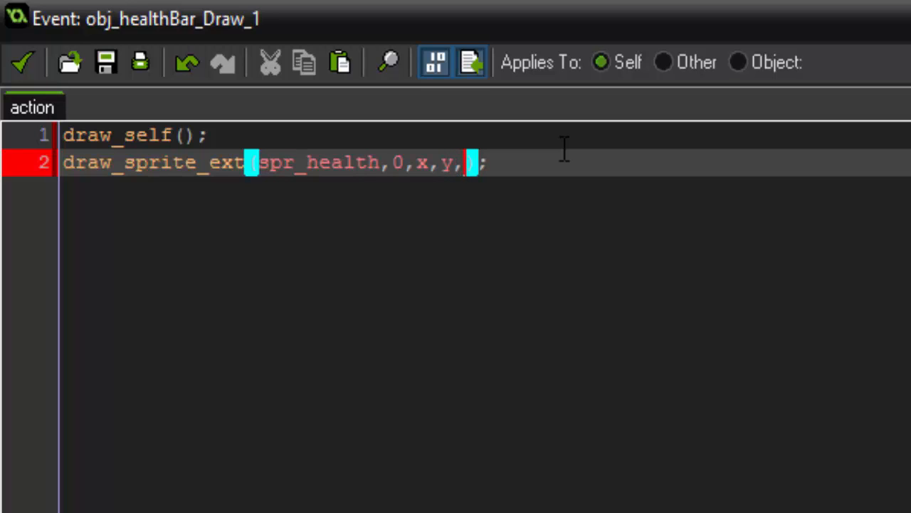
text(global.ph)
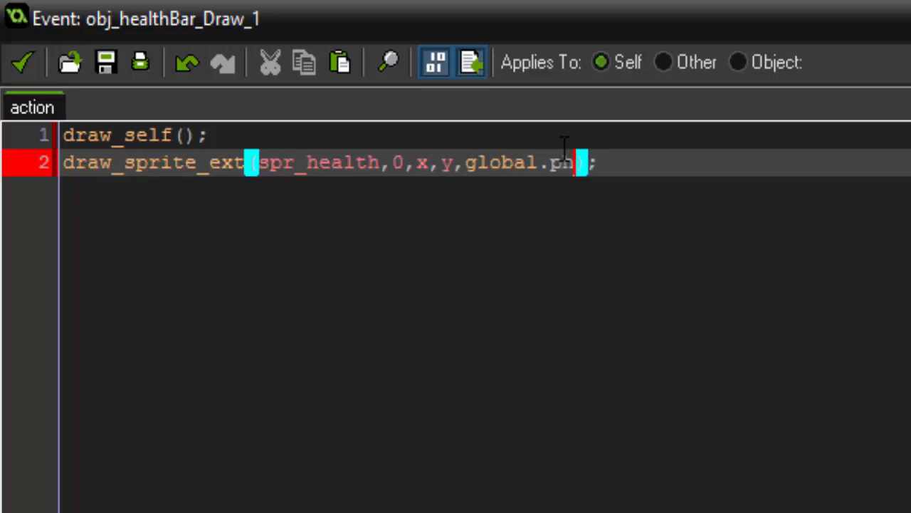
text(health/1)
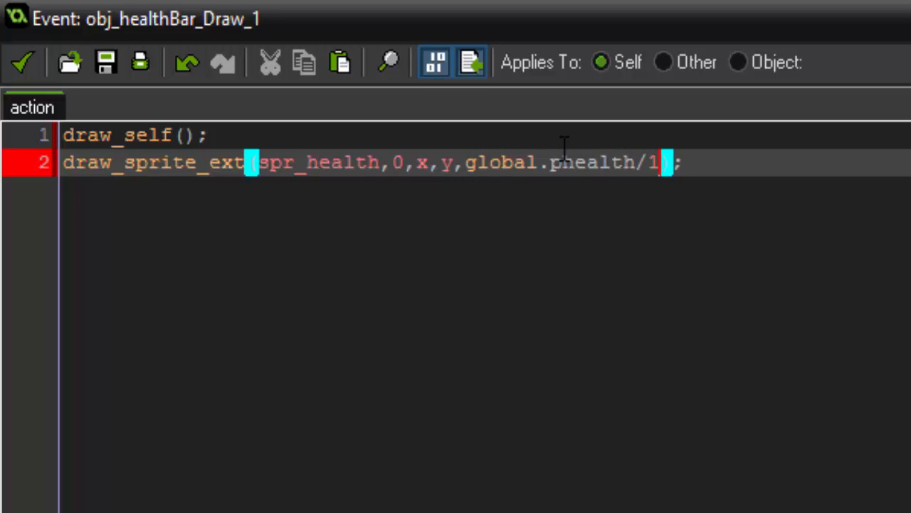
text(00)
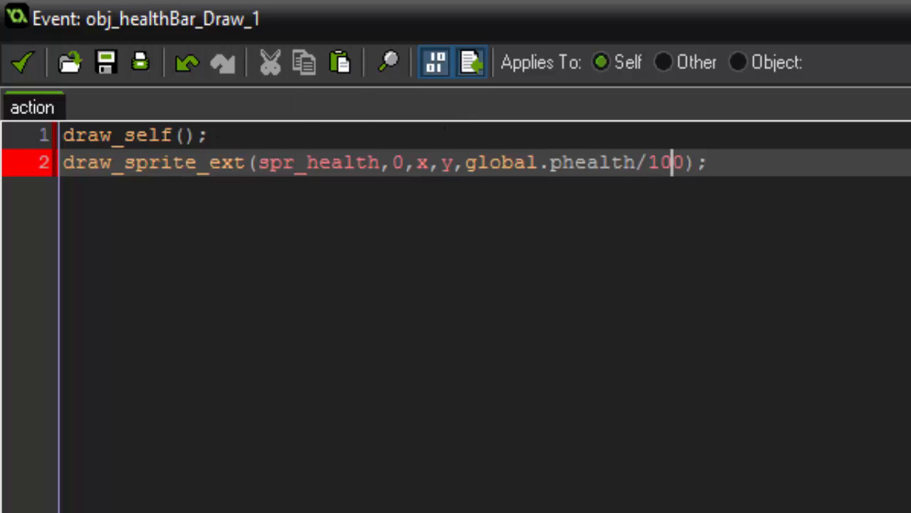
mouse_move(647, 162)
text(,)
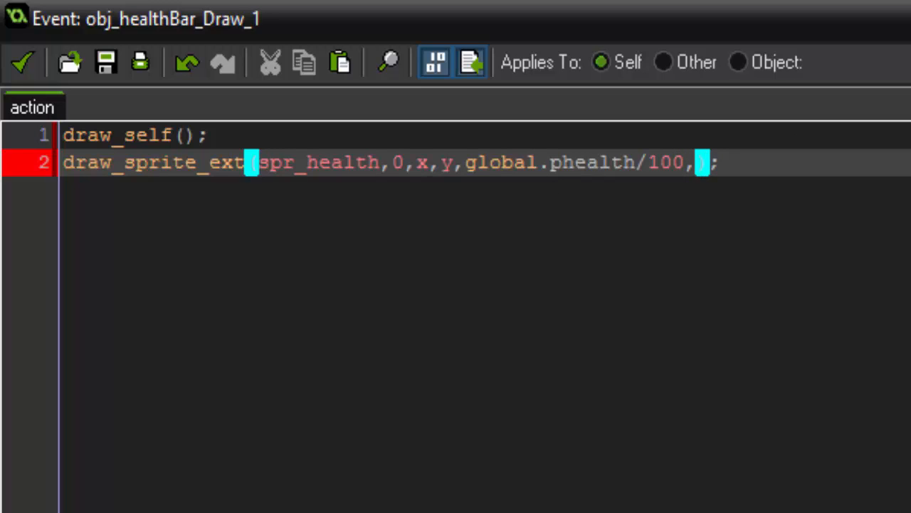
text(1,)
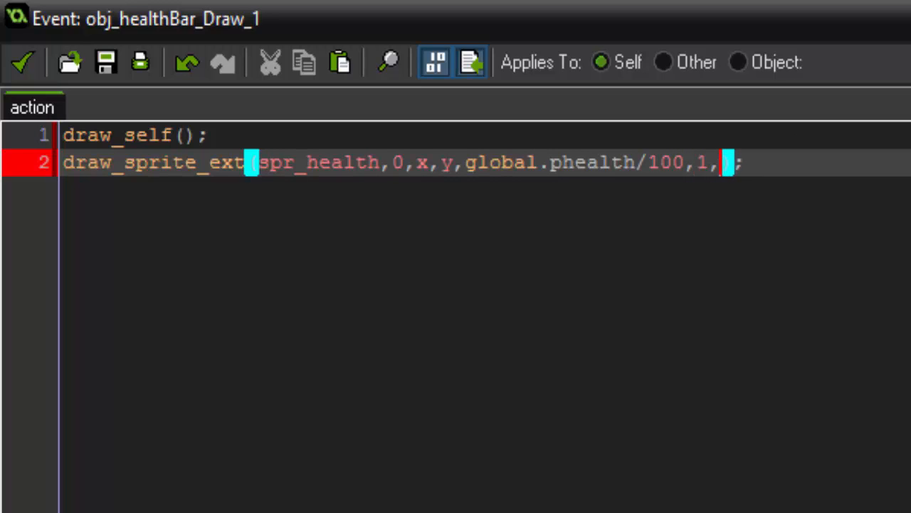
text(0,)
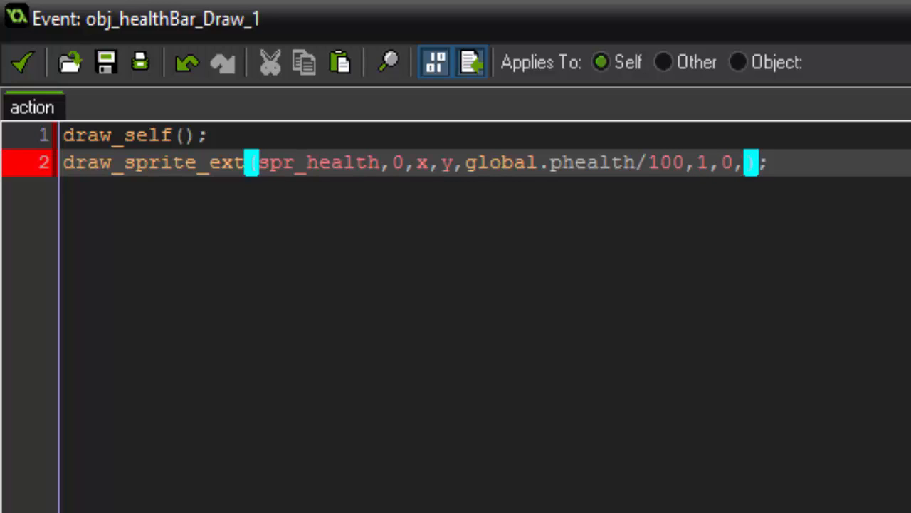
text(c_white,)
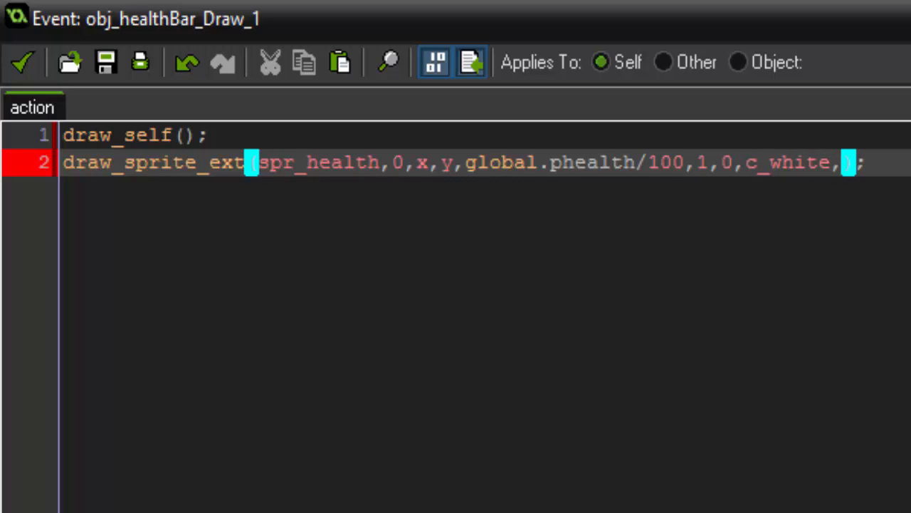
text(1)
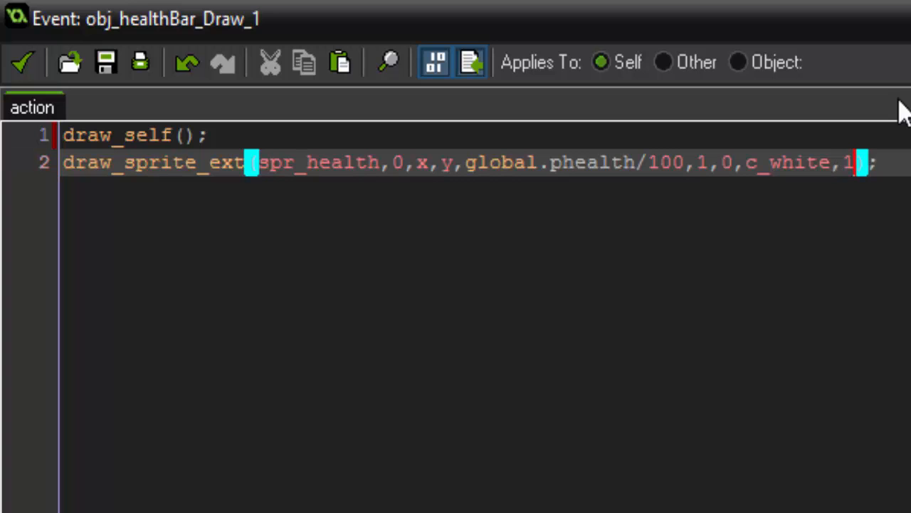
mouse_move(23, 62)
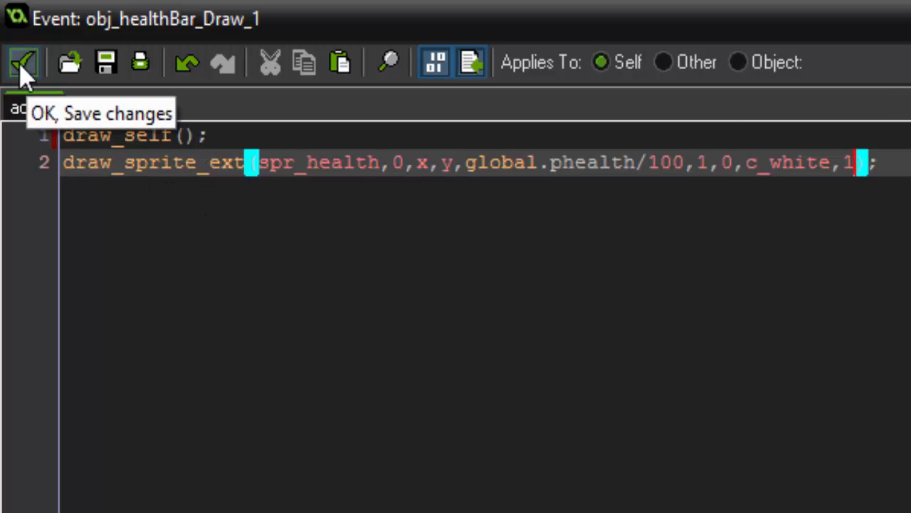
Save the Draw code and return to obj_healthBar's properties
click(21, 63)
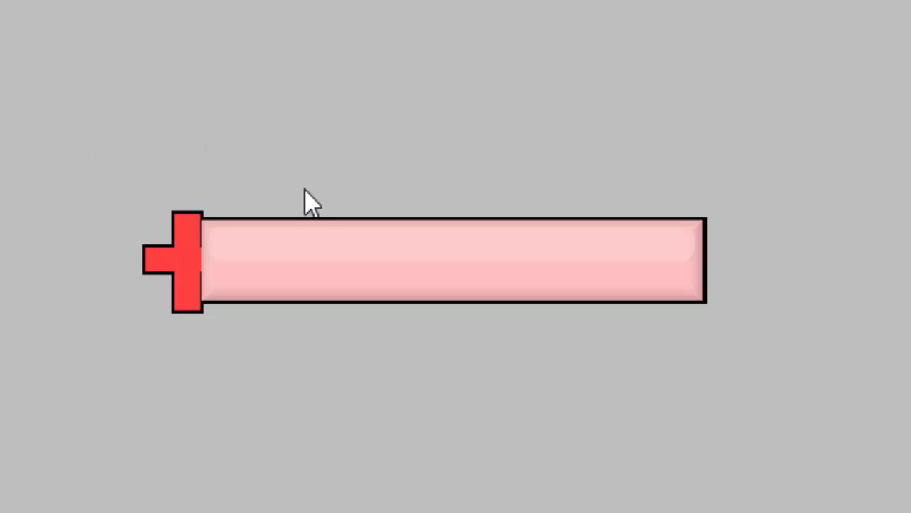
mouse_move(349, 276)
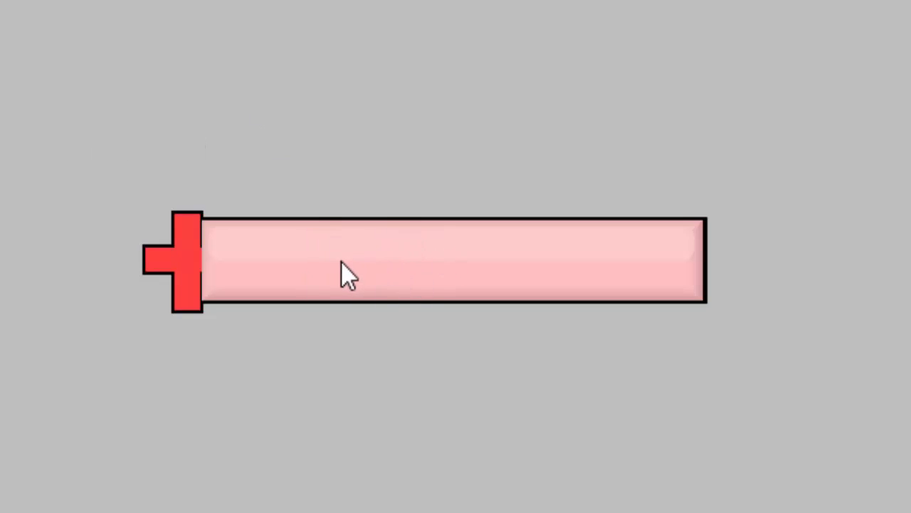
mouse_move(697, 310)
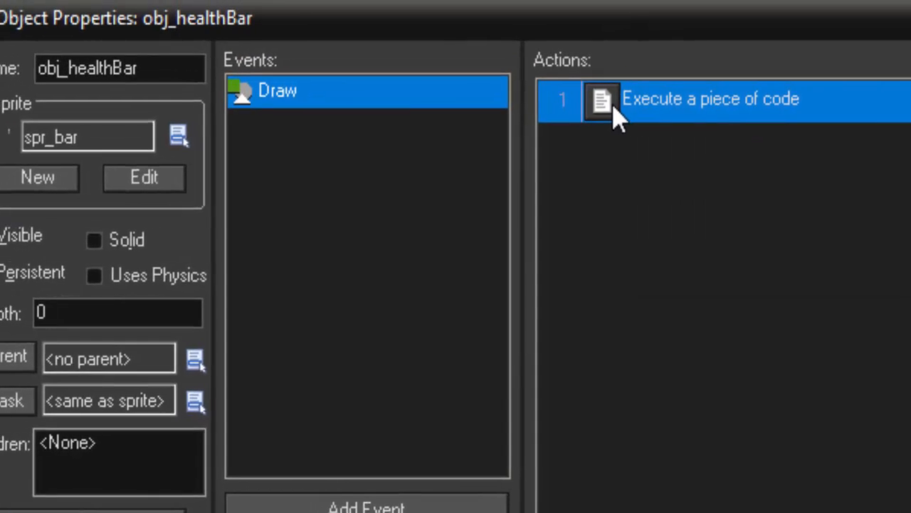
Move draw_self(); after the draw_sprite_ext line so the fill draws beneath the outline, and save
double_click(709, 98)
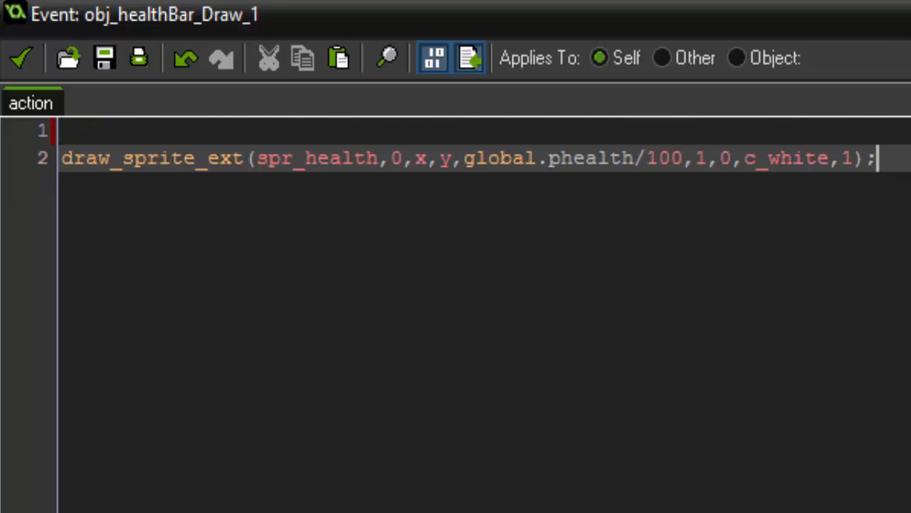
text(draw_self();)
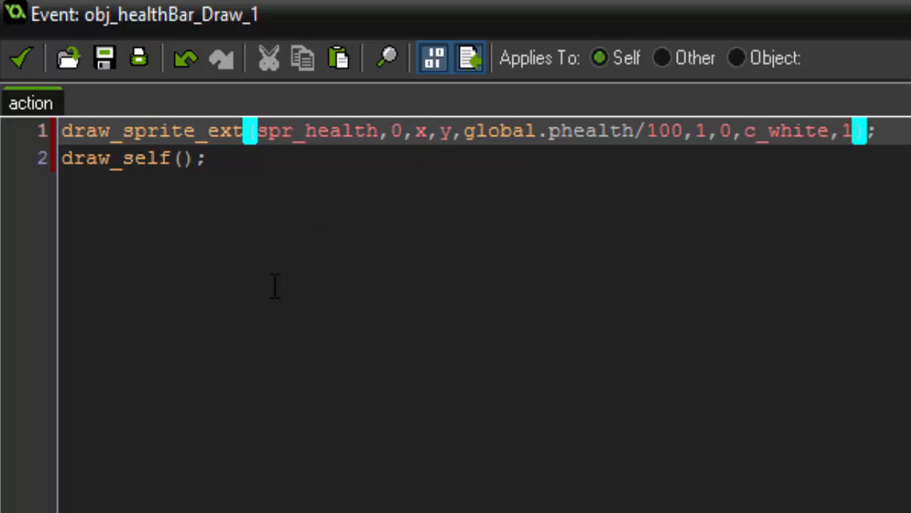
mouse_move(803, 219)
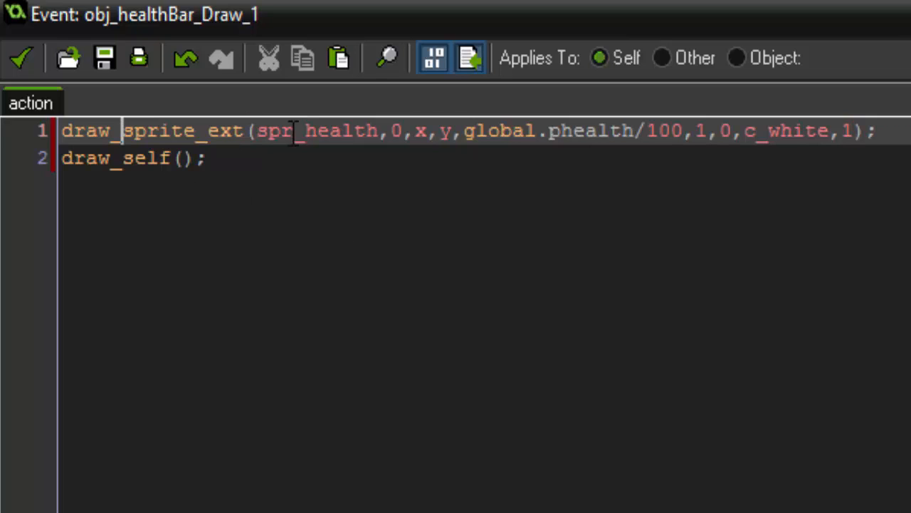
click(165, 131)
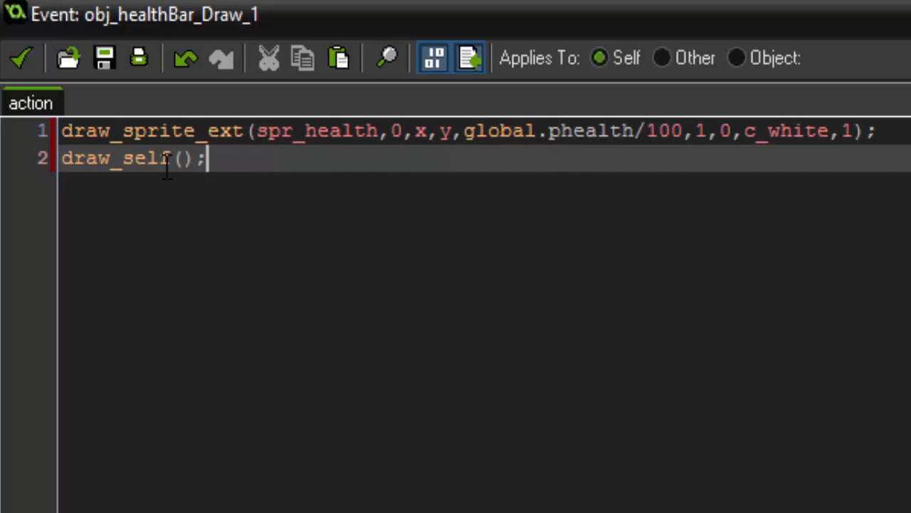
click(21, 57)
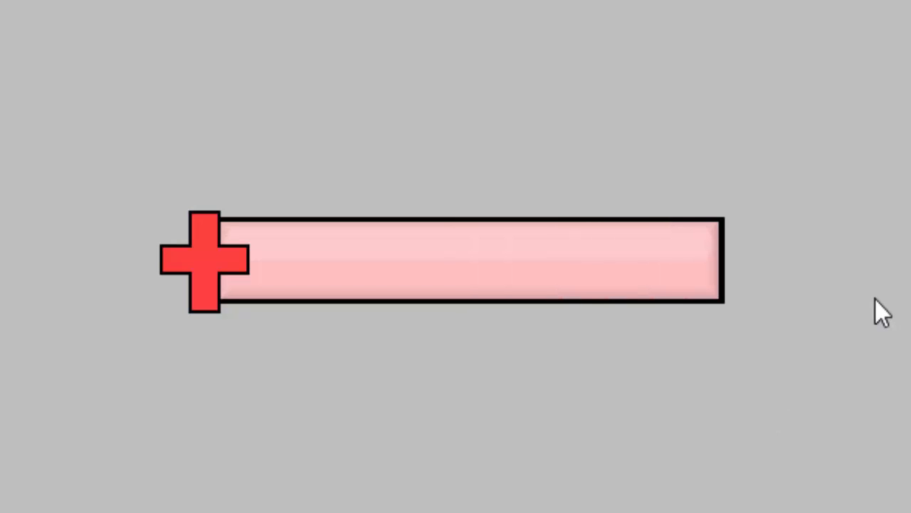
mouse_move(865, 299)
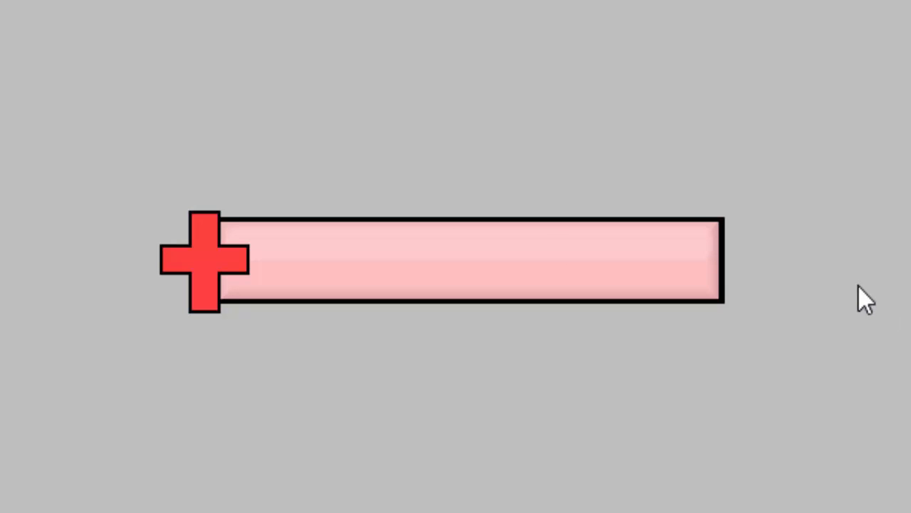
mouse_move(339, 102)
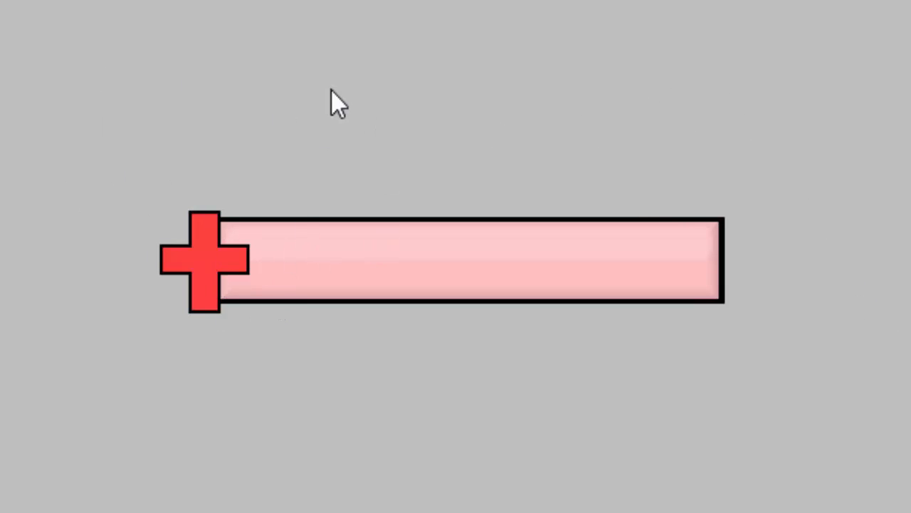